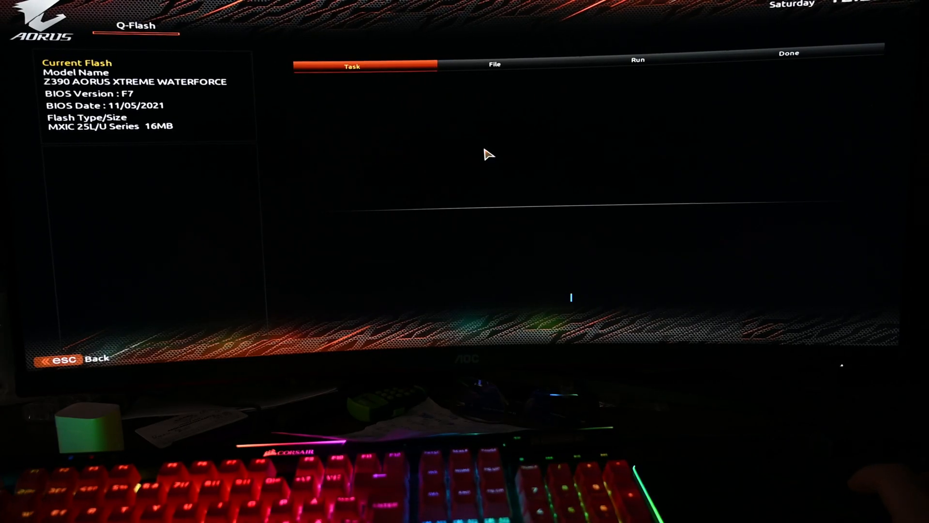
# Select the BIOS image on drive A in Q-Flash and confirm the update
pyautogui.click(495, 64)
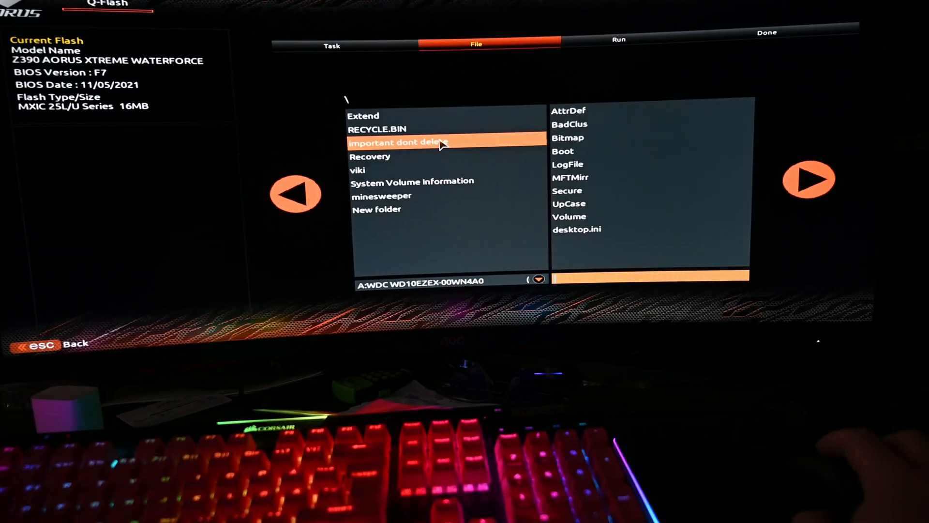
pyautogui.click(536, 280)
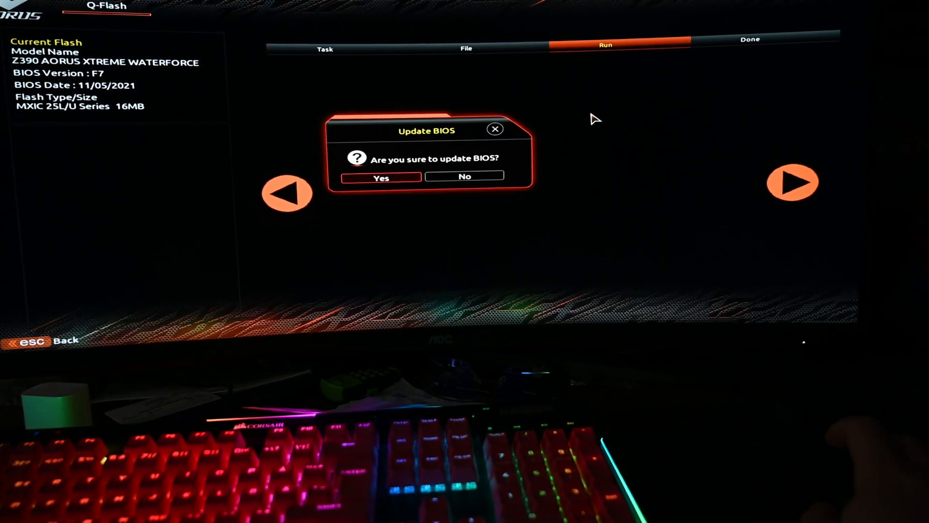
pyautogui.click(381, 179)
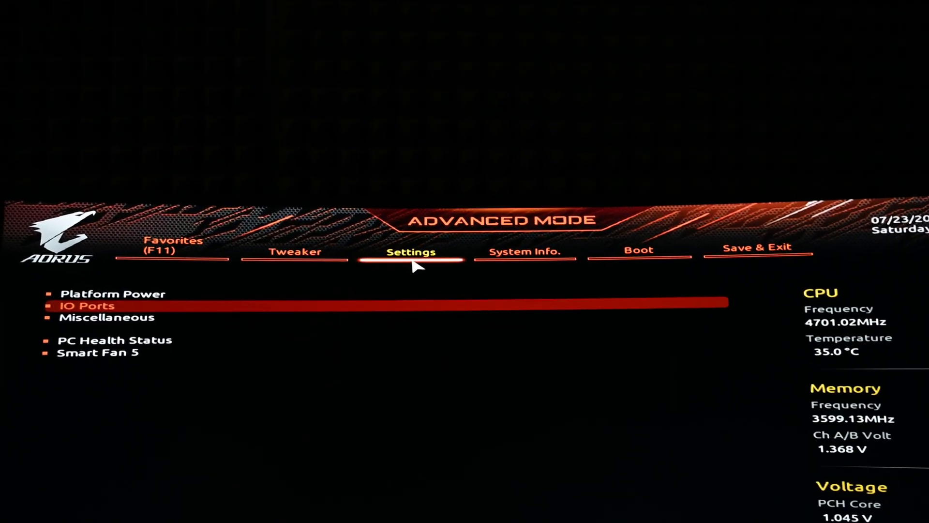
# In IO Ports, set Above 4G Decoding and Re-Size BAR Support to Enabled
pyautogui.click(88, 305)
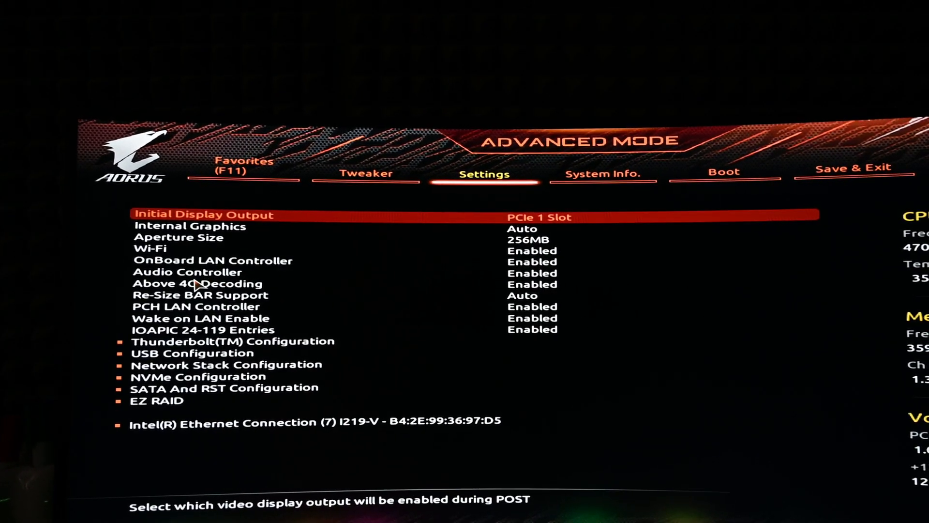
pyautogui.press('down')
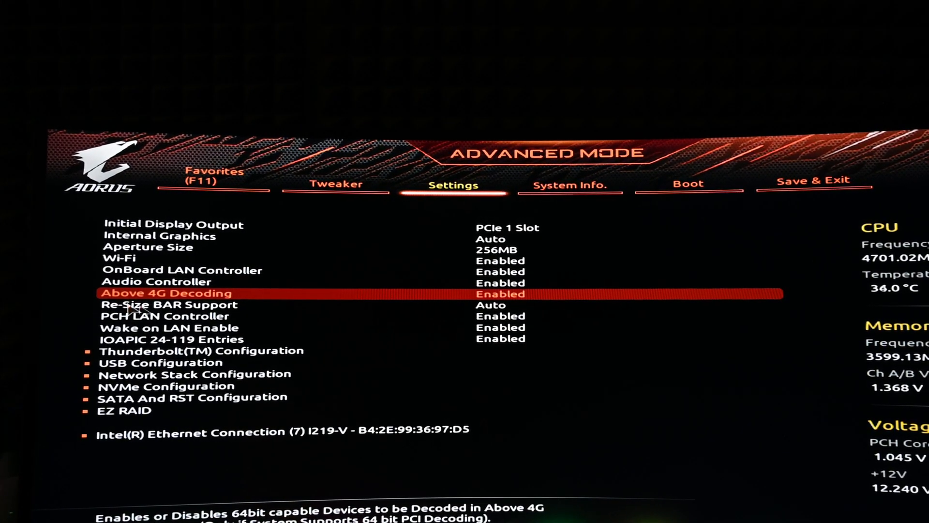
pyautogui.press('down')
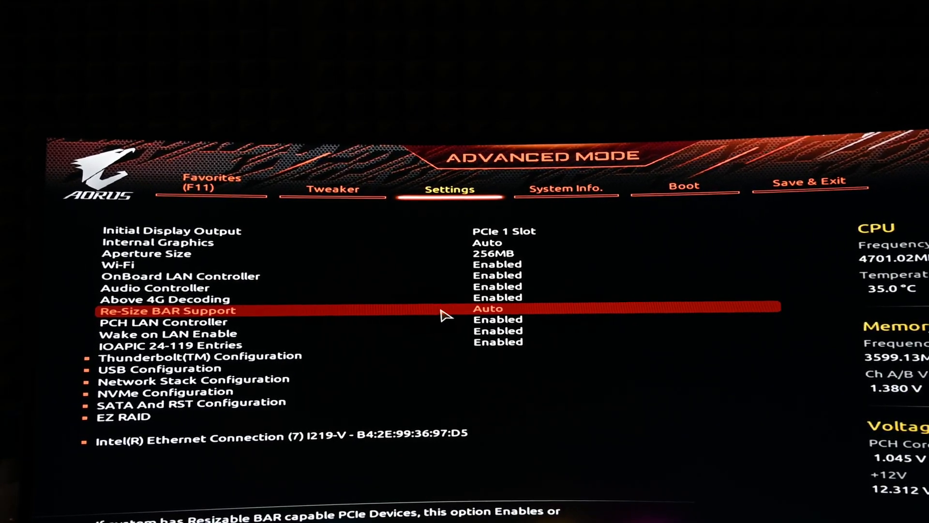
pyautogui.click(685, 189)
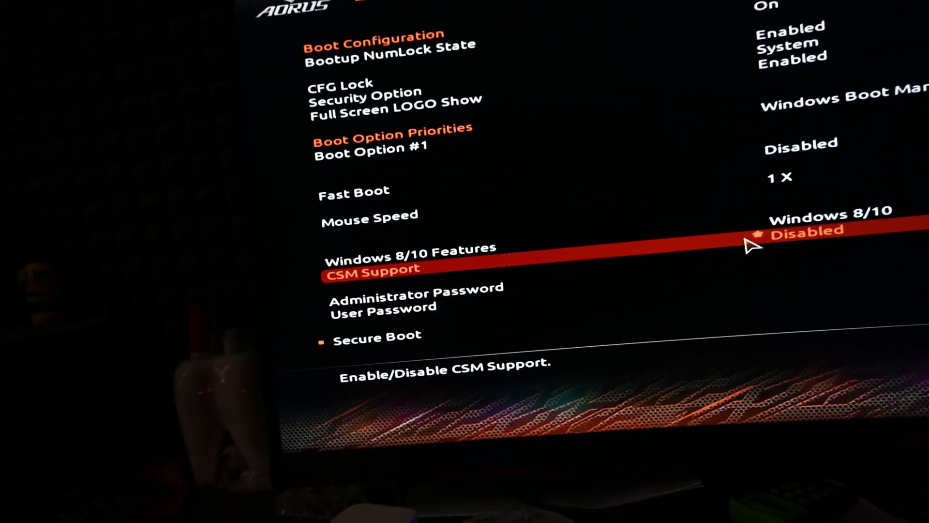
# Save the configuration with F10 and confirm Save & Exit to reboot
pyautogui.press('f10')
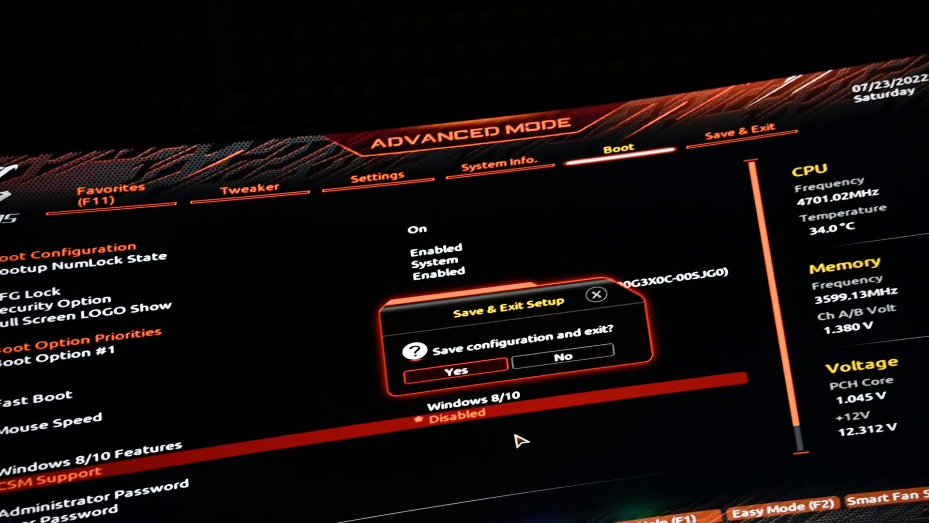
pyautogui.click(456, 371)
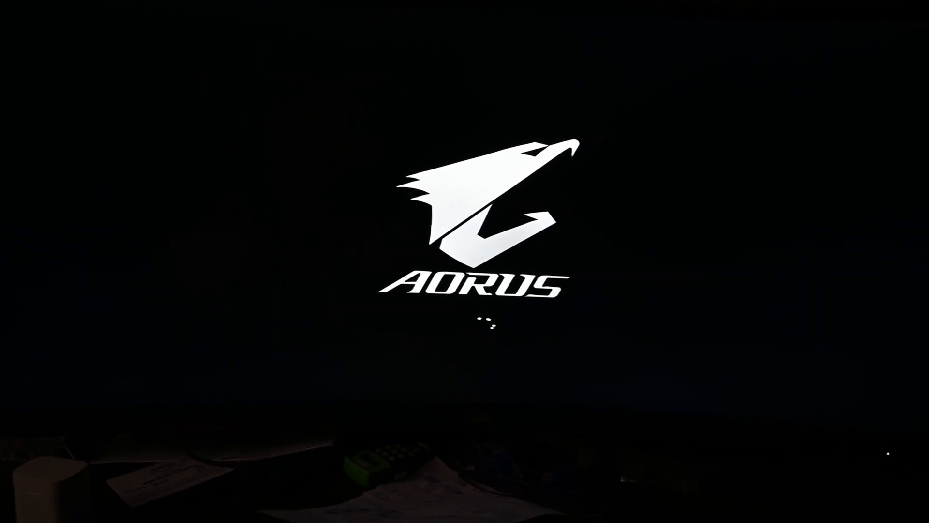